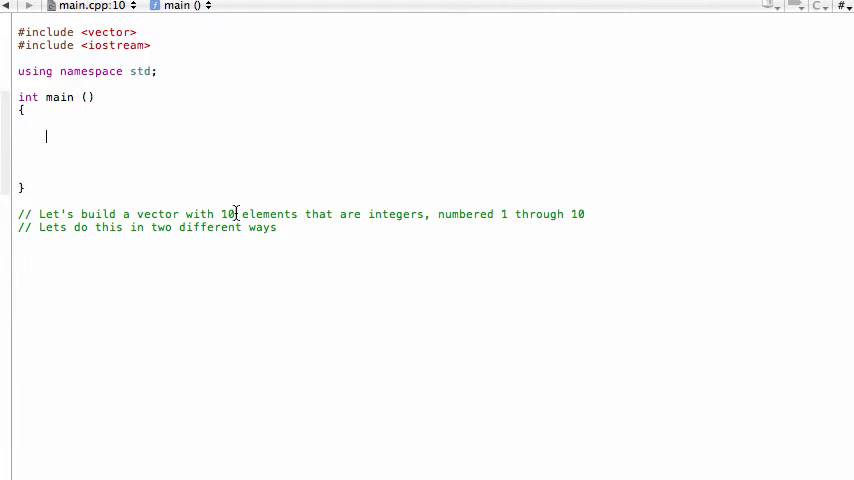
mouse_move(392, 212)
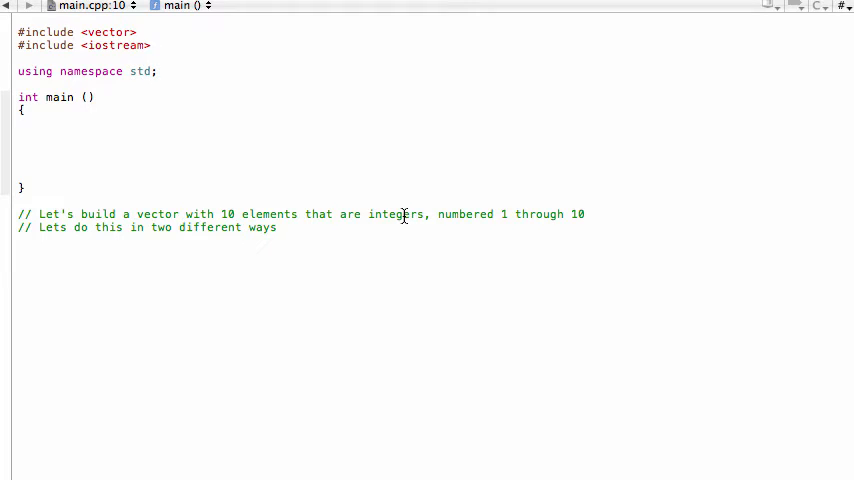
mouse_move(148, 176)
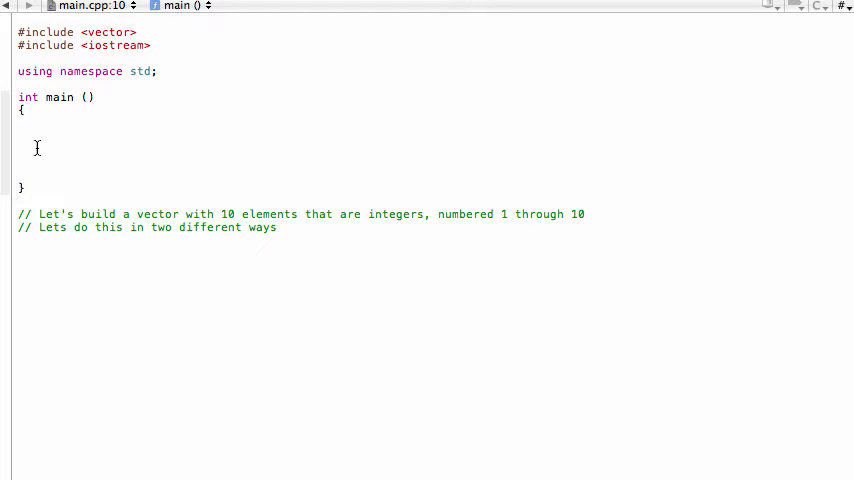
- Declare an integer vector named stuff with vector<int> stuff;
text(vector)
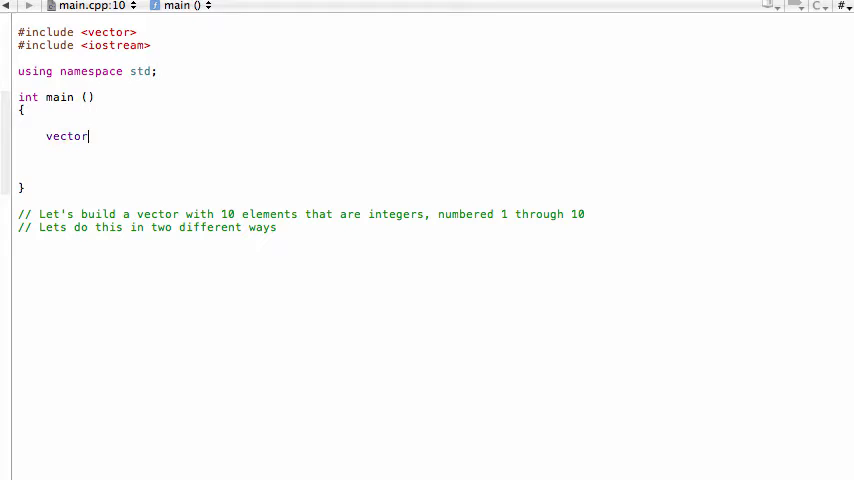
text(<int>)
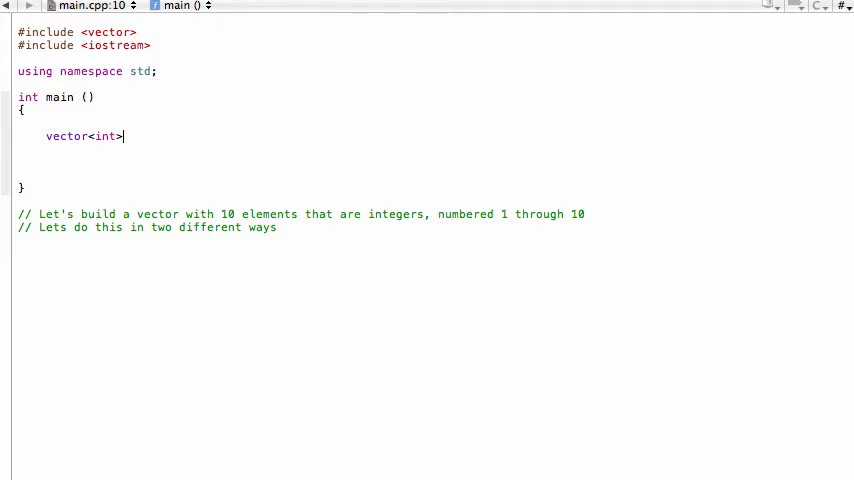
text(st)
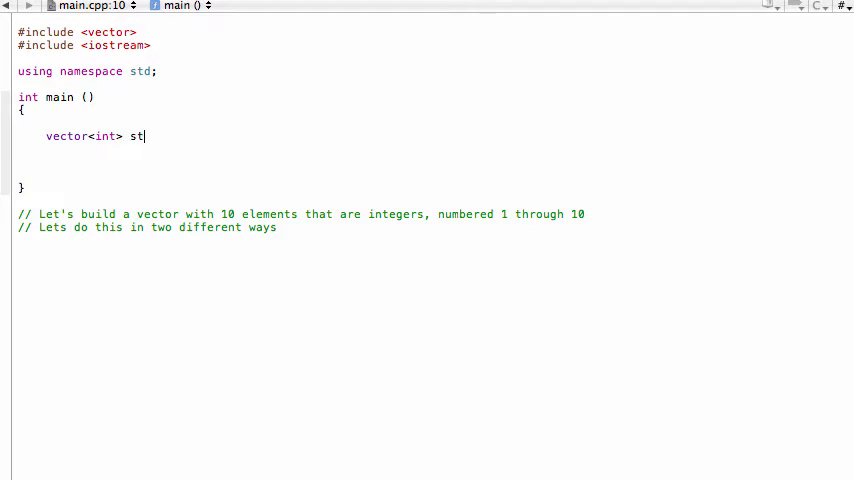
text(uff;)
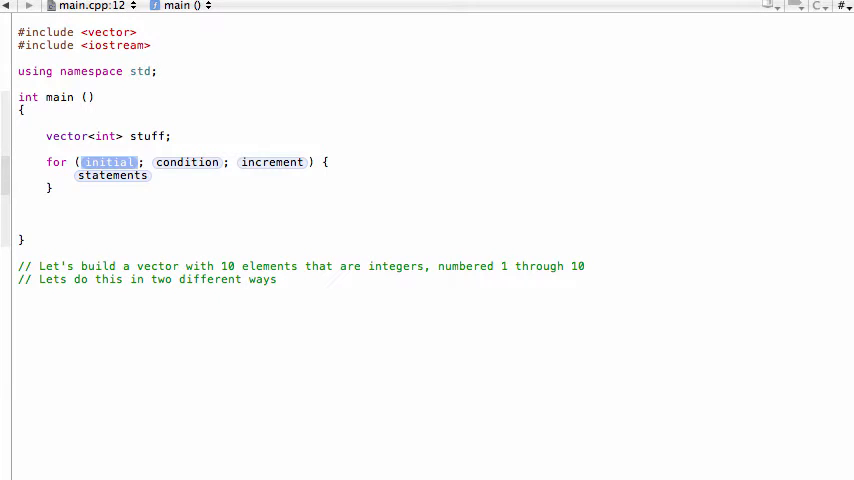
- Write the for-loop header running int i from 1 while i <= 10, incrementing i
text(int i)
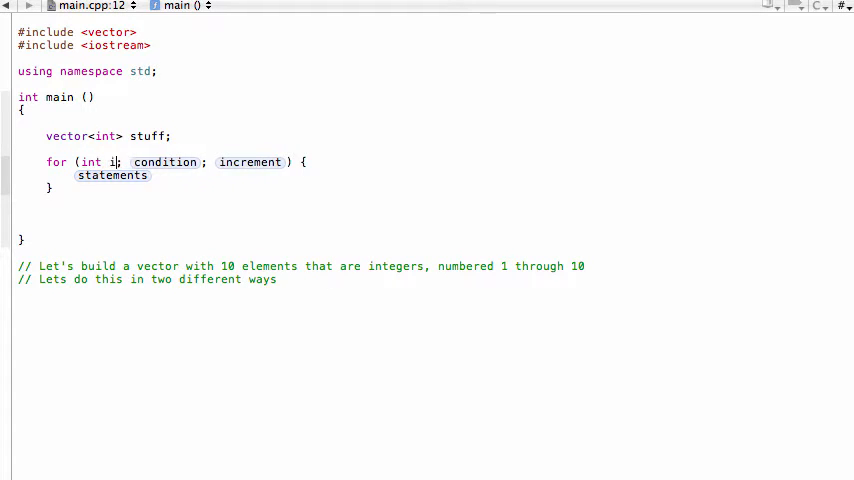
text(= 1)
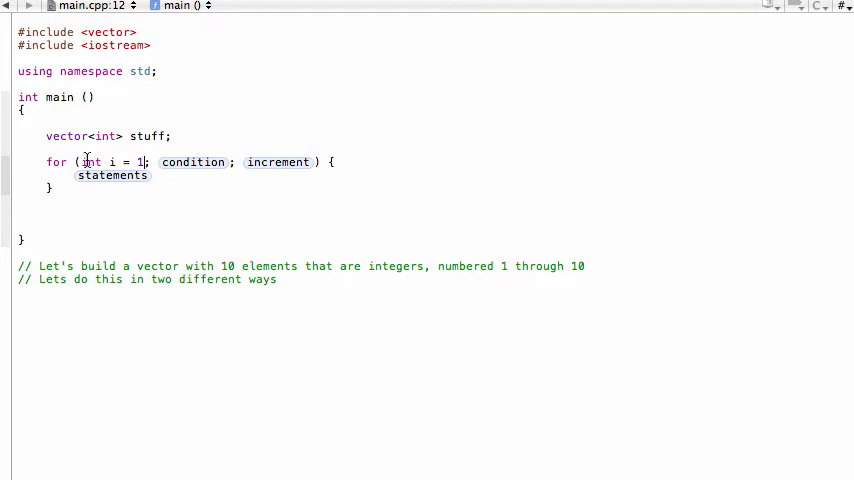
double_click(92, 162)
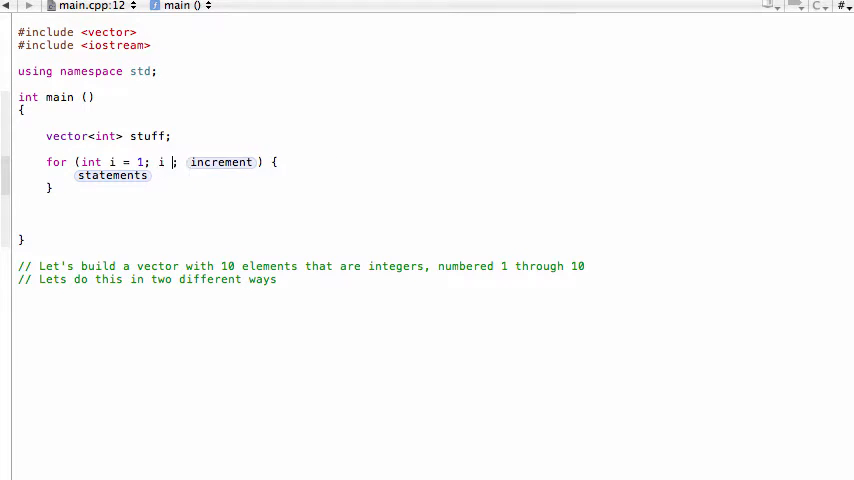
text(<=10)
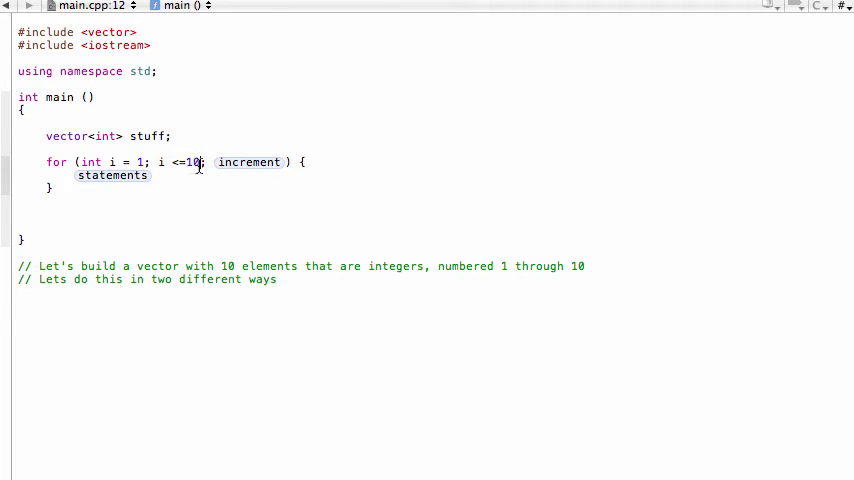
text(i++)
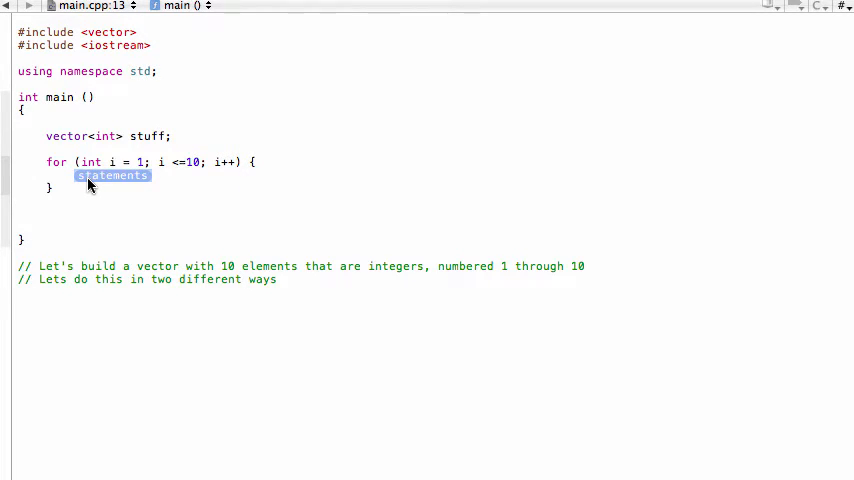
- Make the loop body append each value with stuff.push_back(i);
text(stuff.)
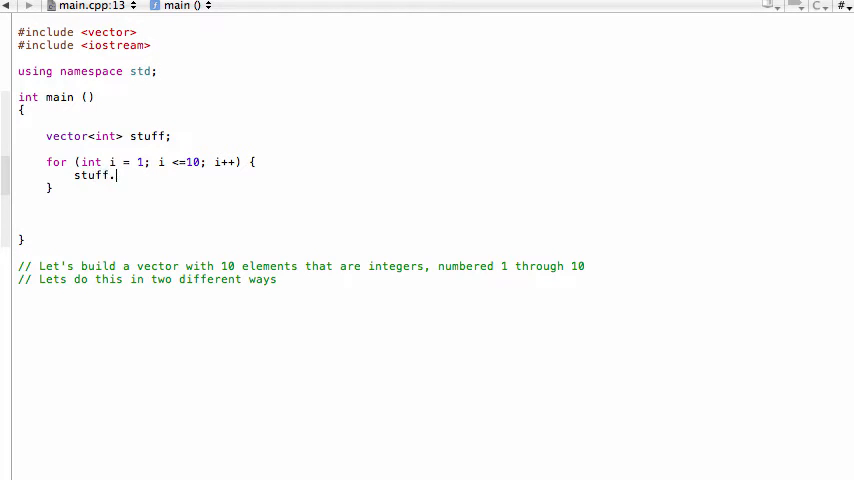
text(push_)
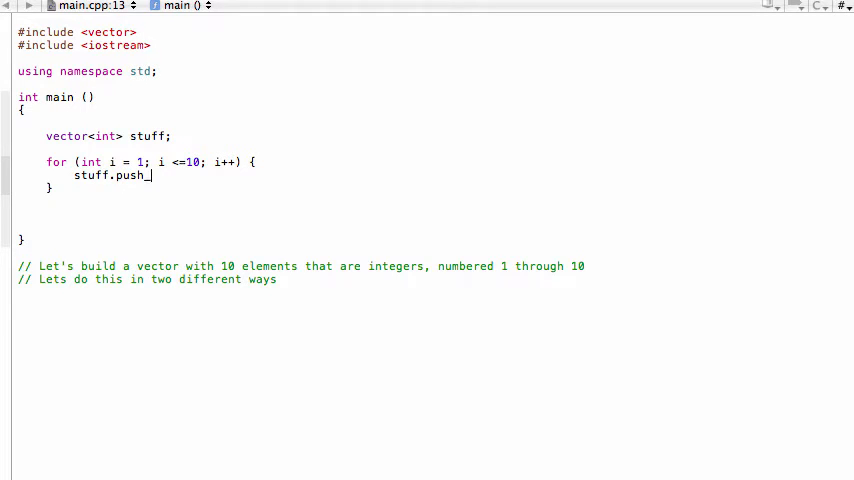
text(back()
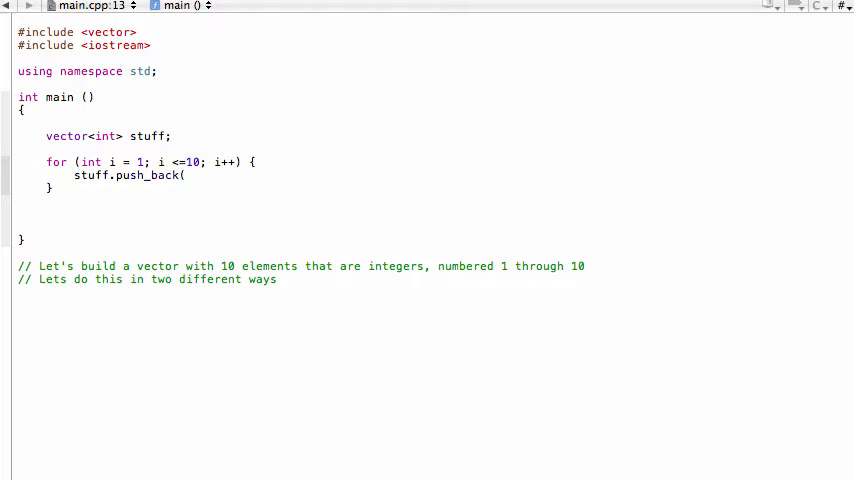
text(i);)
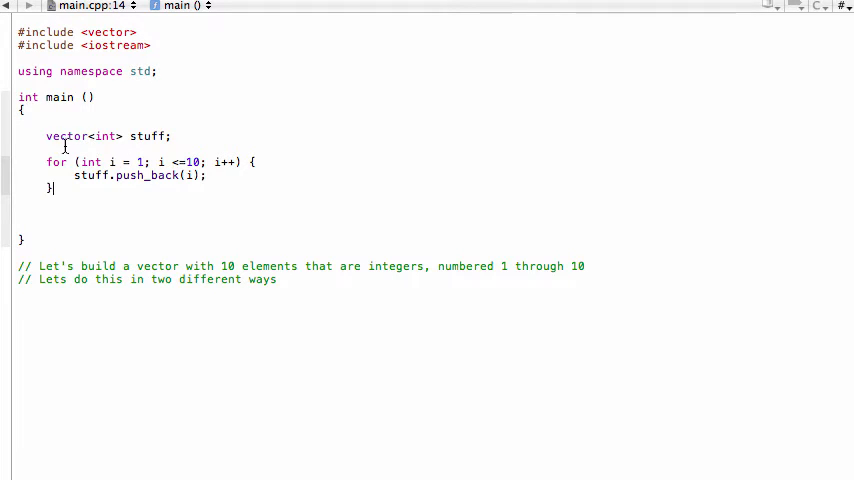
double_click(88, 162)
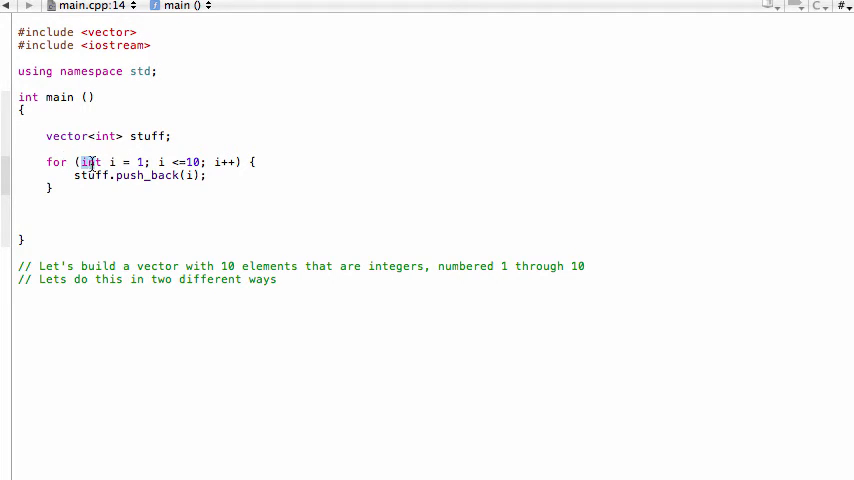
double_click(92, 162)
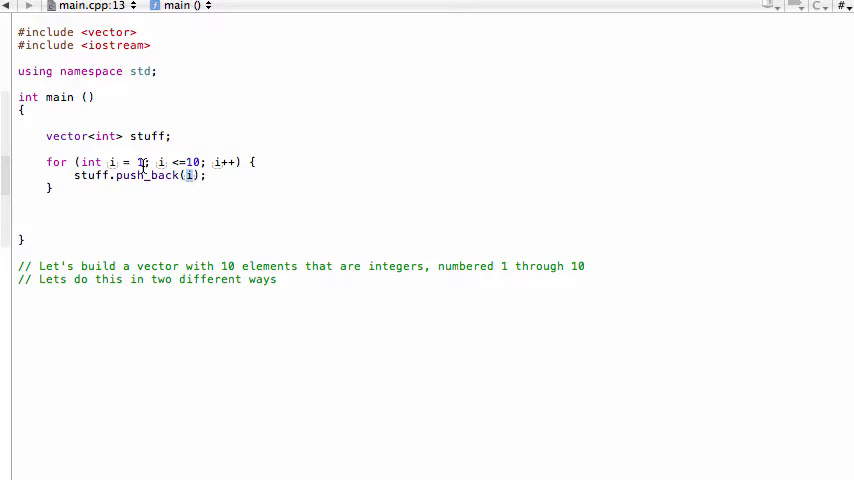
text(1)
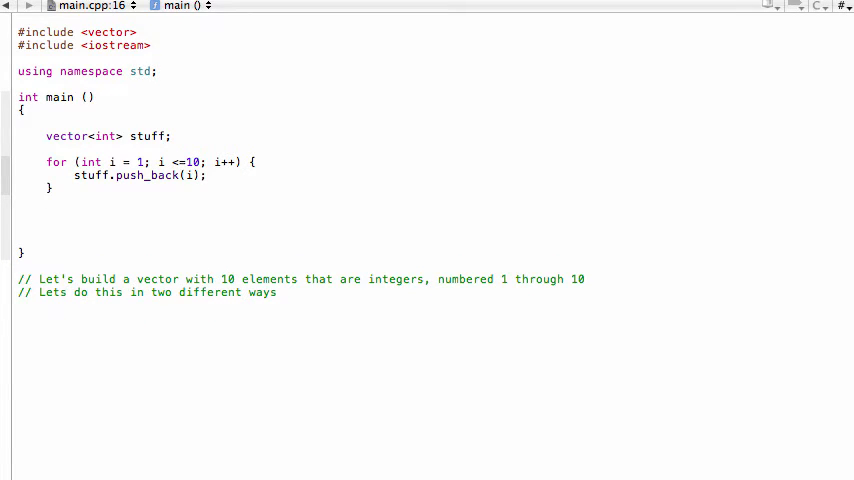
- Add a second for loop with int j = 0; j < 10; j++
text(for)
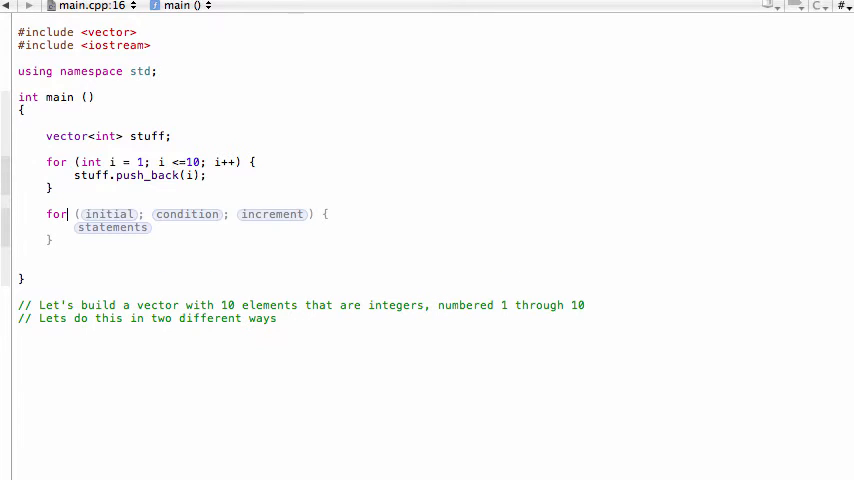
double_click(108, 214)
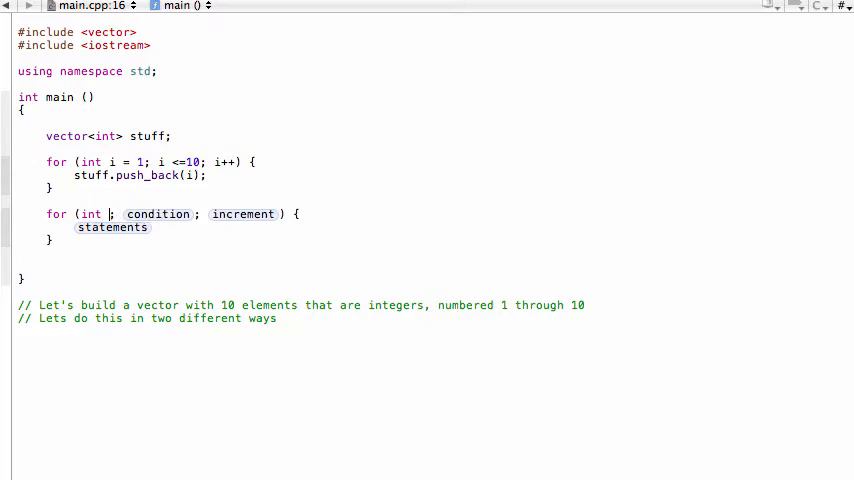
text(j = 0)
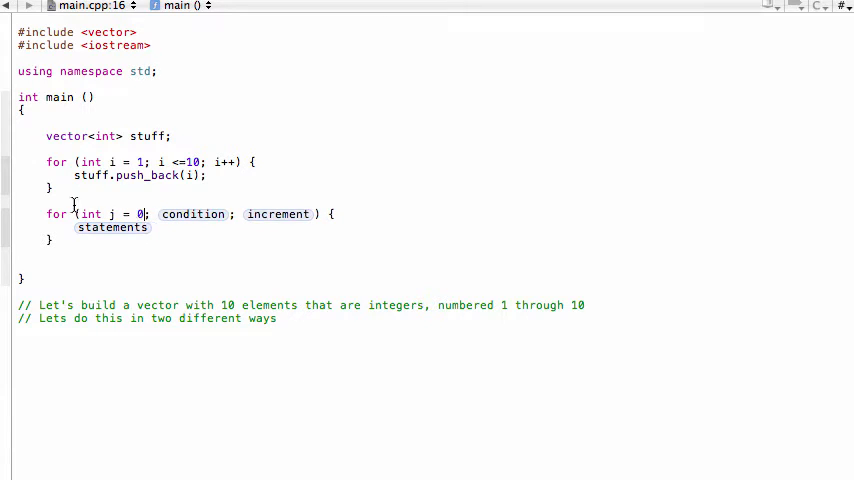
text(j<)
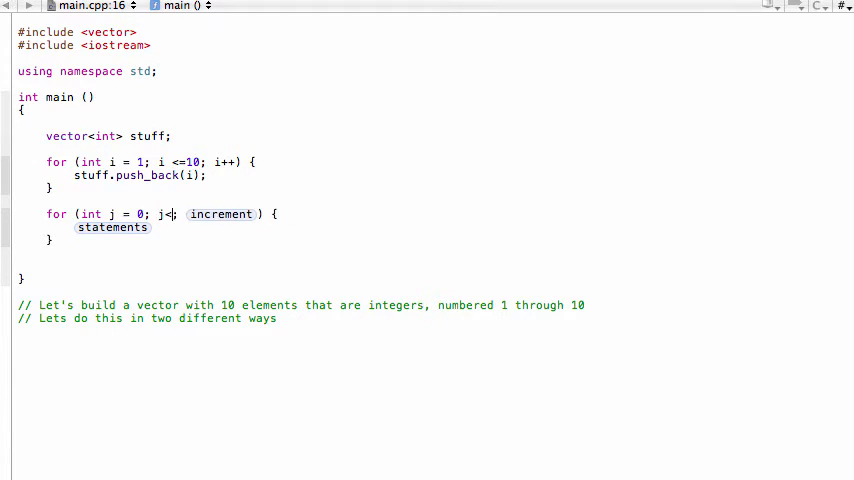
text(10)
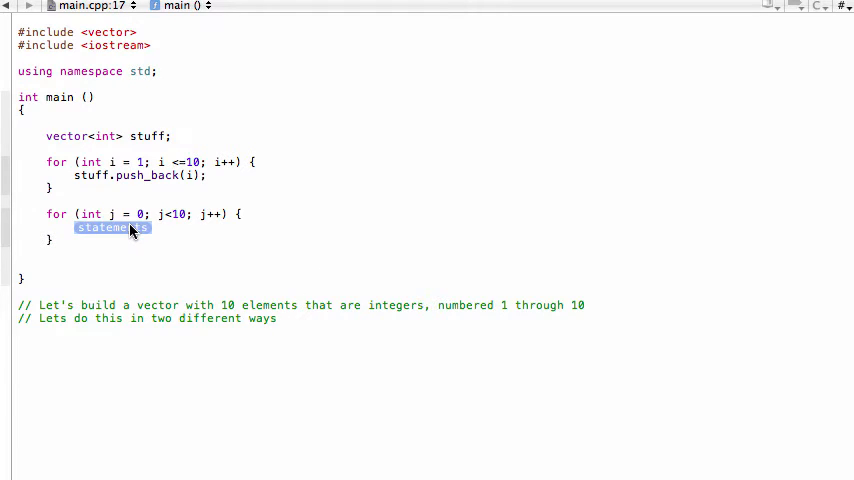
- Print each element in the body with cout << stuff[j] << endl
text(cout <<)
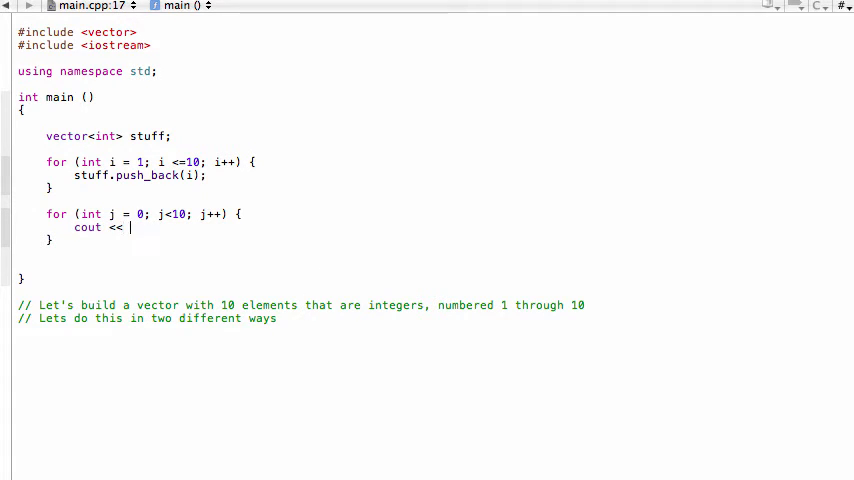
text(stugg)
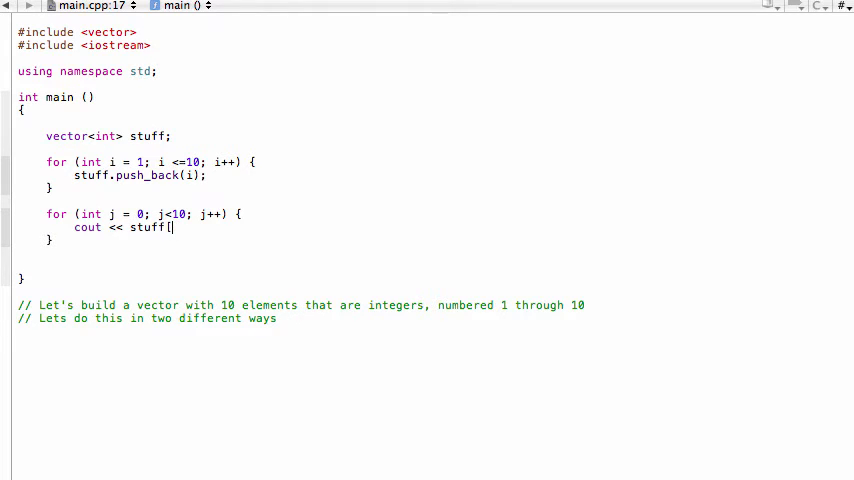
text(])
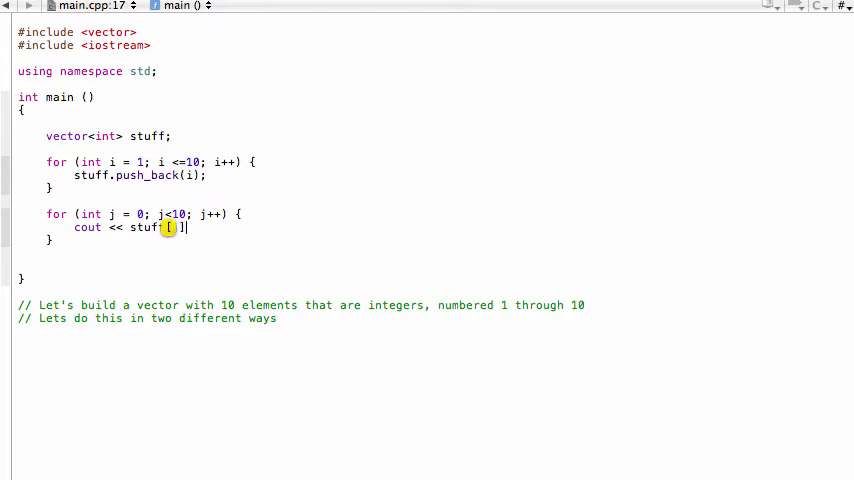
text(j] << endl;)
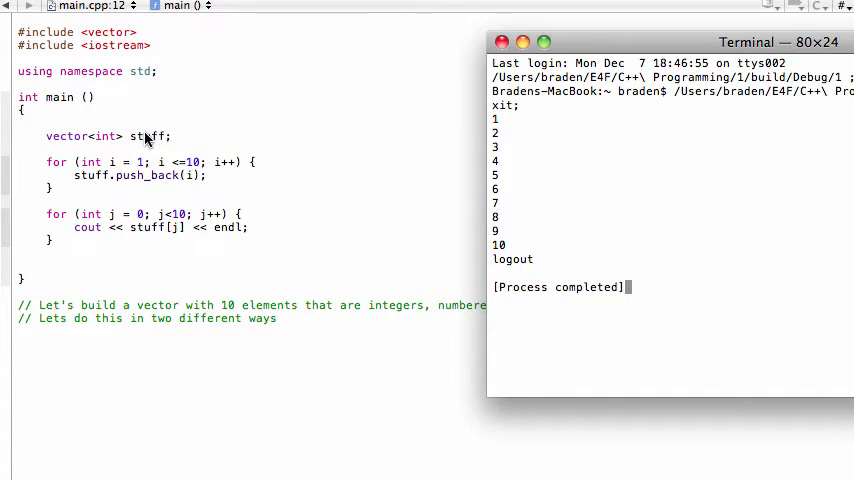
mouse_move(172, 184)
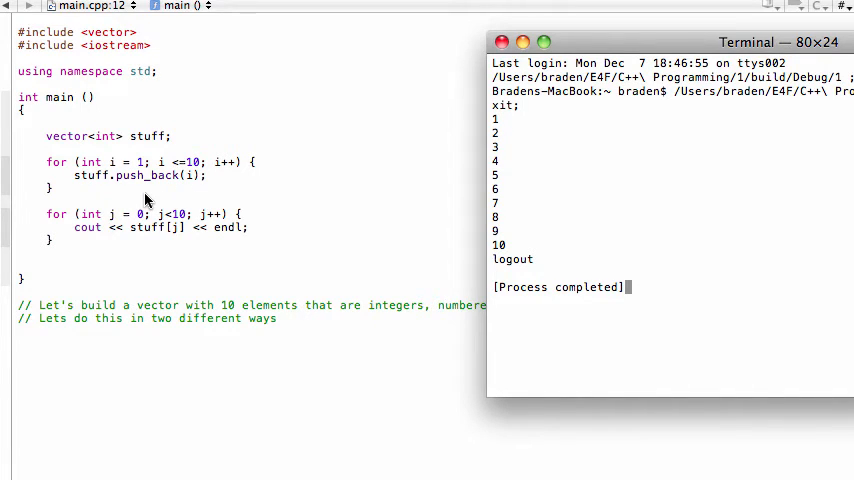
mouse_move(196, 168)
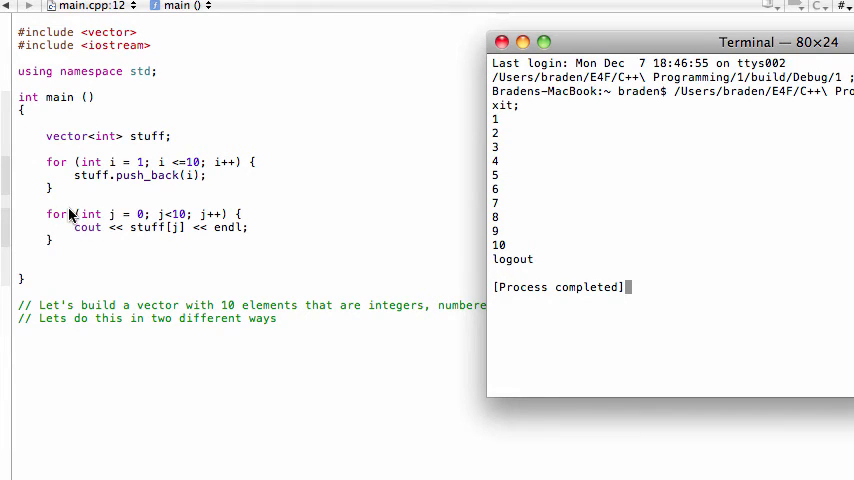
mouse_move(112, 212)
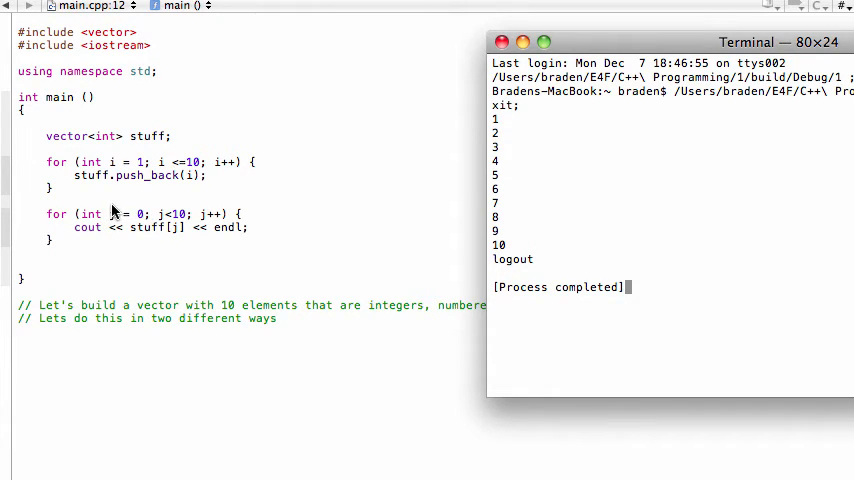
mouse_move(176, 232)
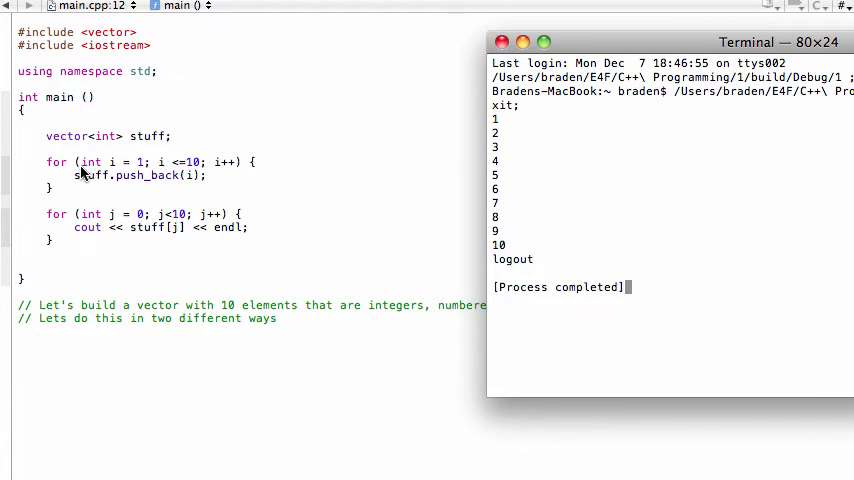
mouse_move(118, 164)
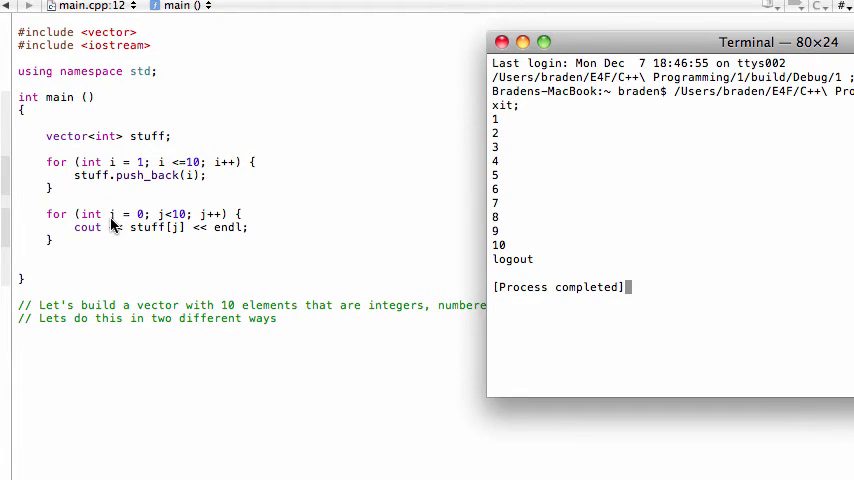
mouse_move(176, 218)
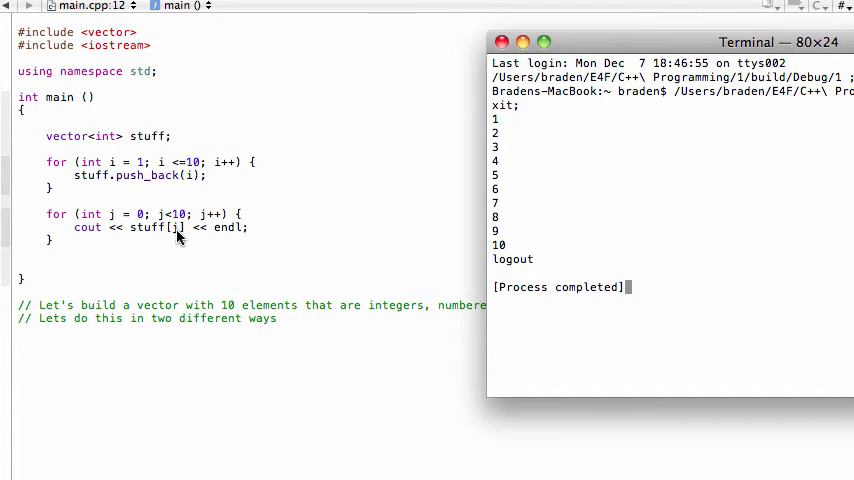
mouse_move(80, 176)
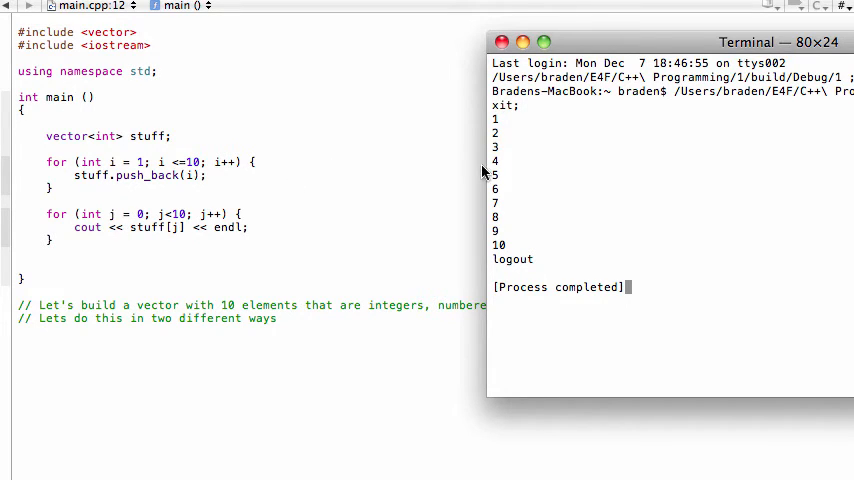
mouse_move(176, 232)
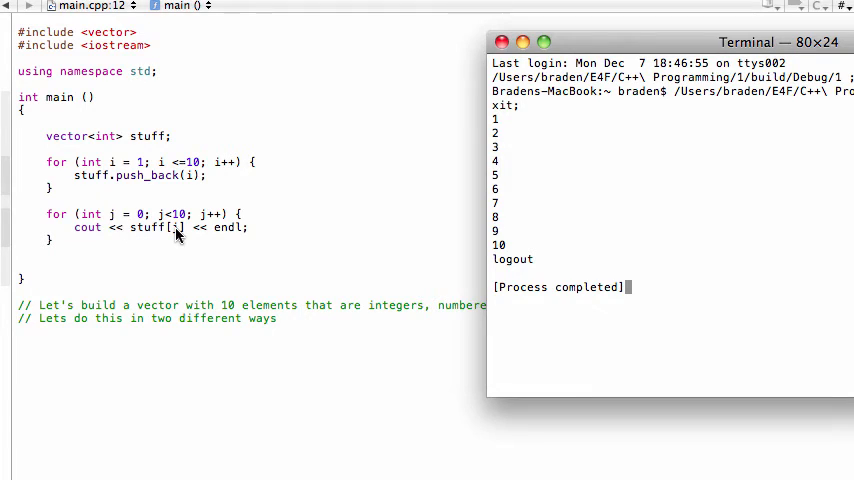
mouse_move(436, 160)
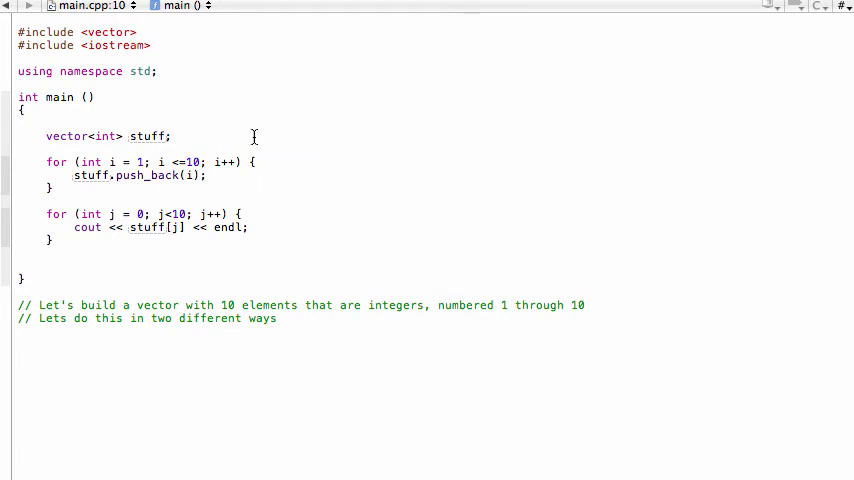
- Change the declaration to a ten-element vector, vector<int> stuff(10)
text(()
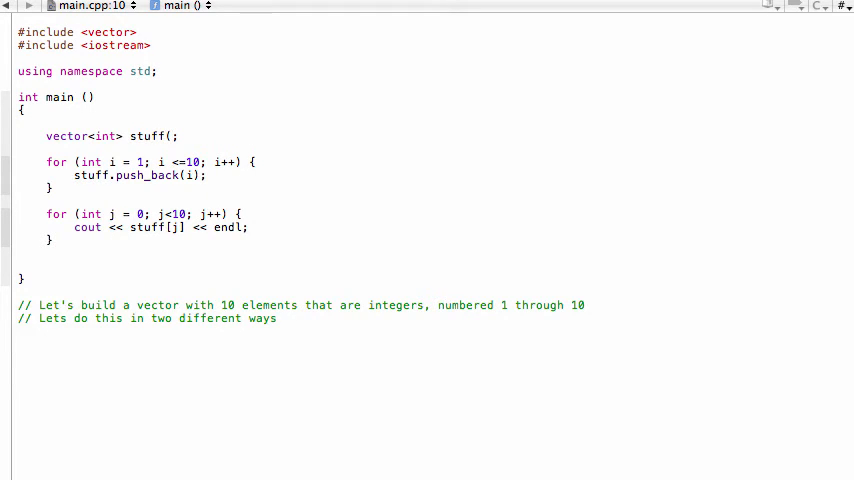
text(10)
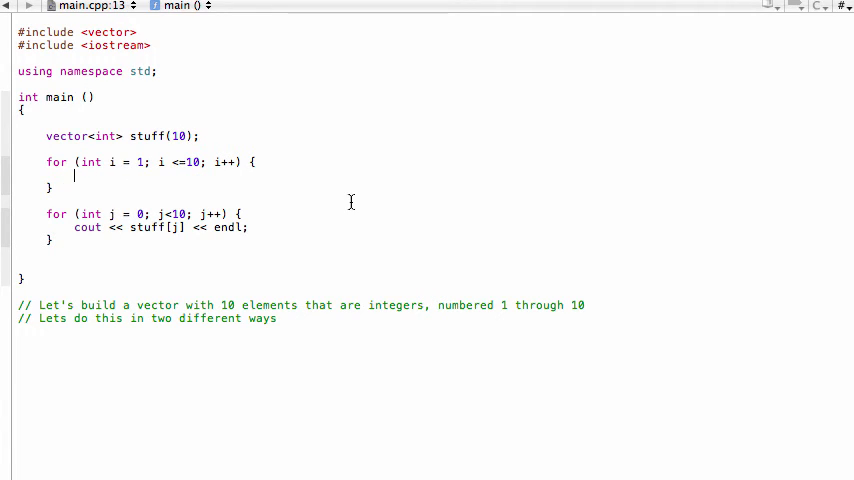
- Rewrite the first loop header as for (int i = 0; i<10; i++)
click(144, 162)
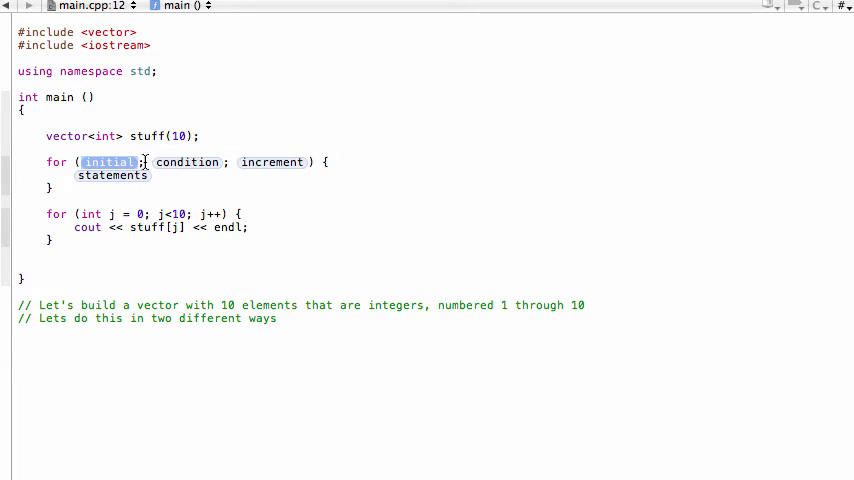
text(i)
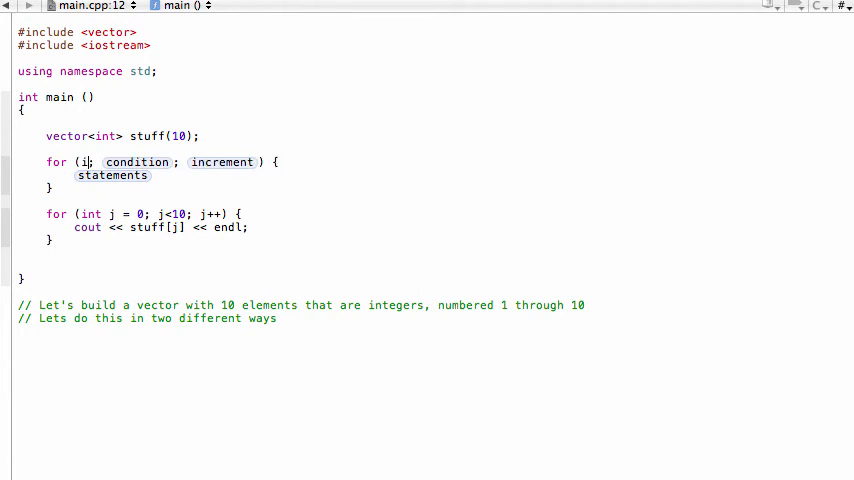
text(nt i)
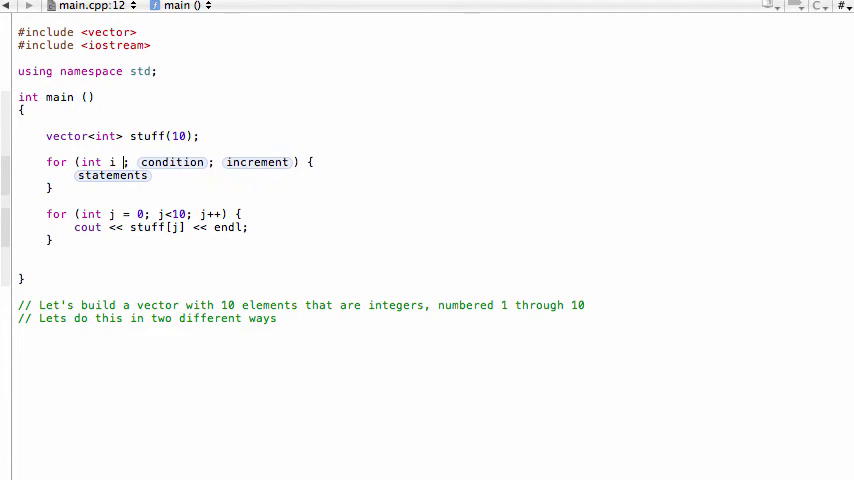
text(= 0)
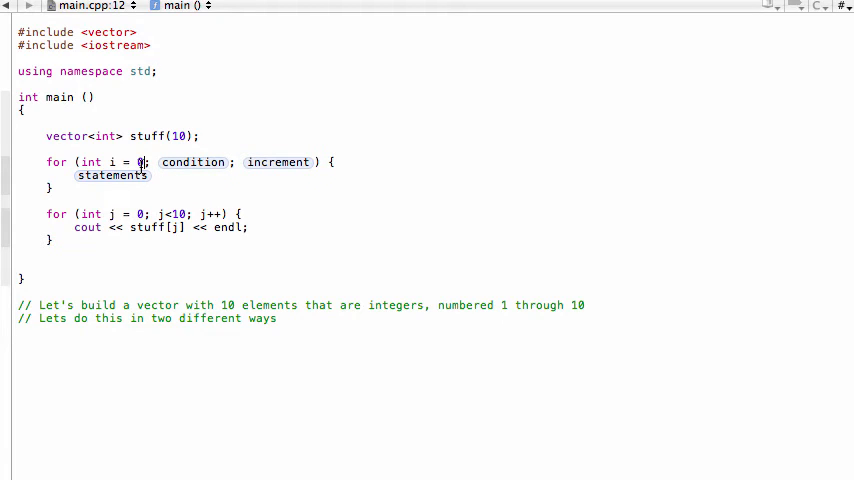
double_click(192, 162)
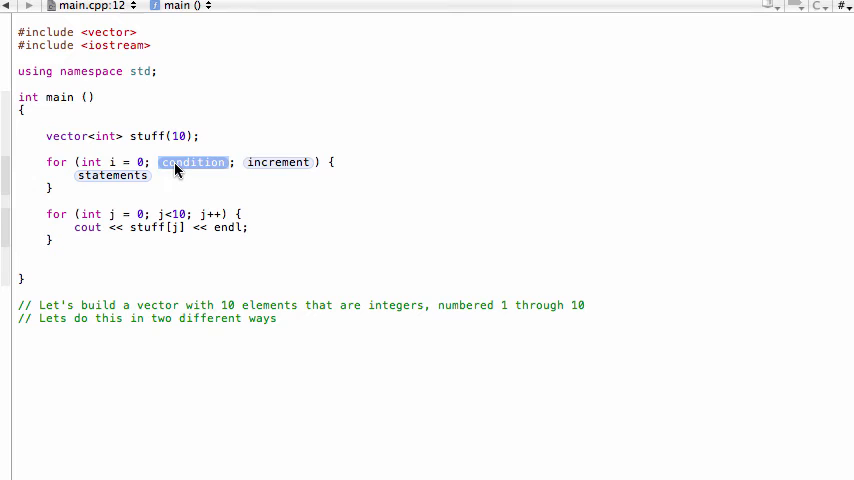
text(i;)
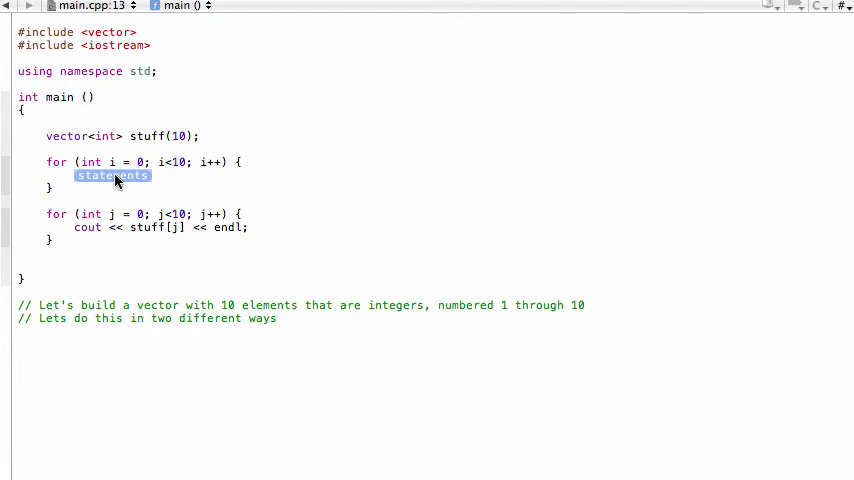
- Assign stuff[i] = i+1 in the loop body and save main.cpp for the build
text(stuff)
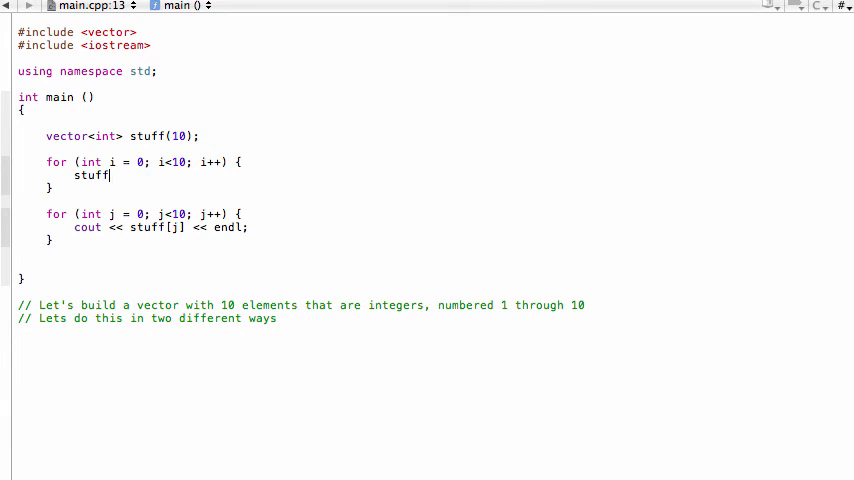
text([])
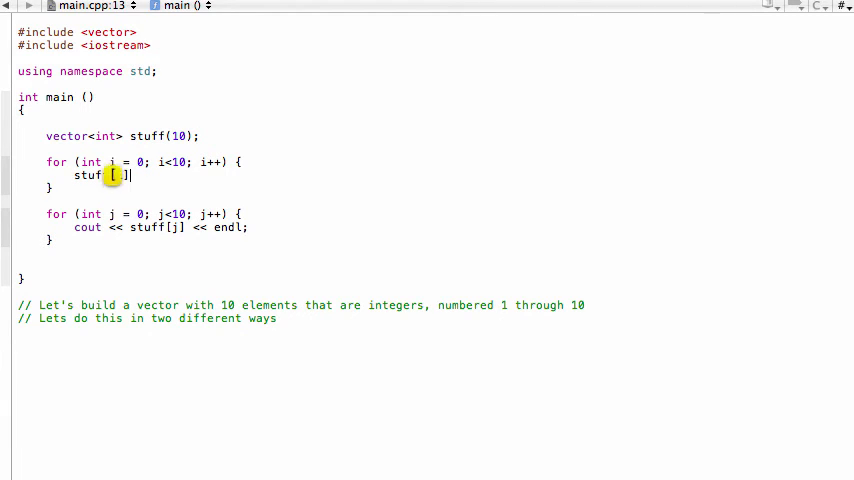
text(i)
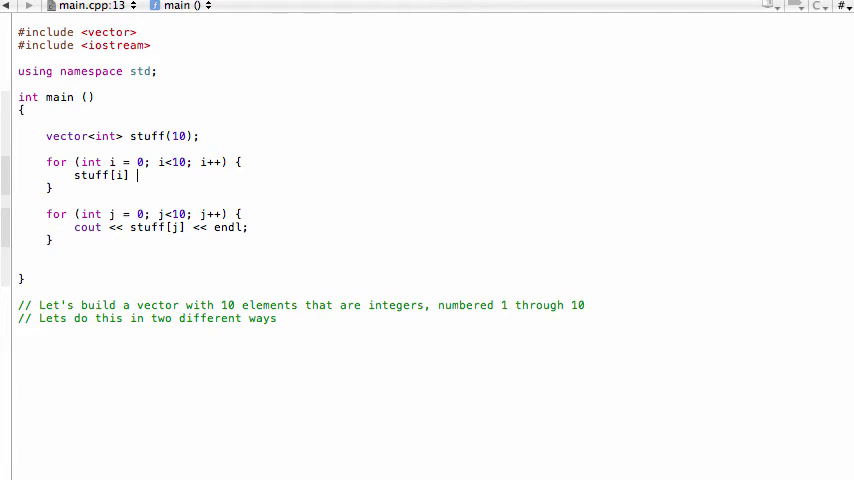
text(= i+1;)
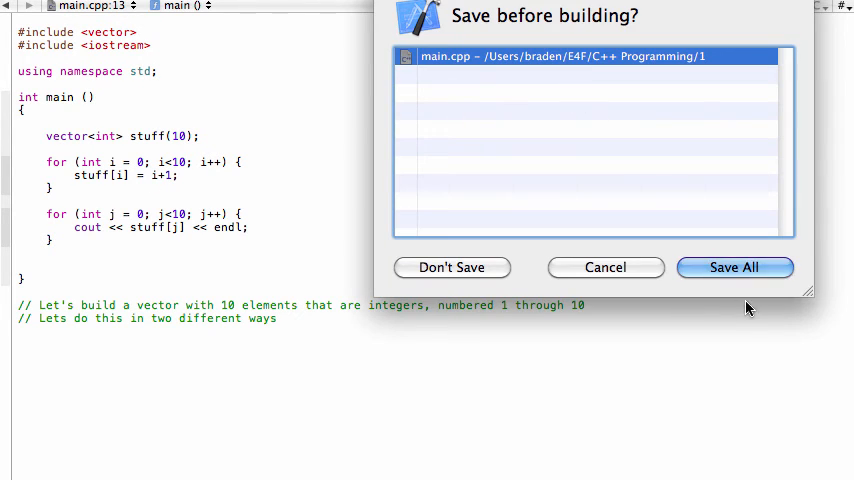
click(734, 268)
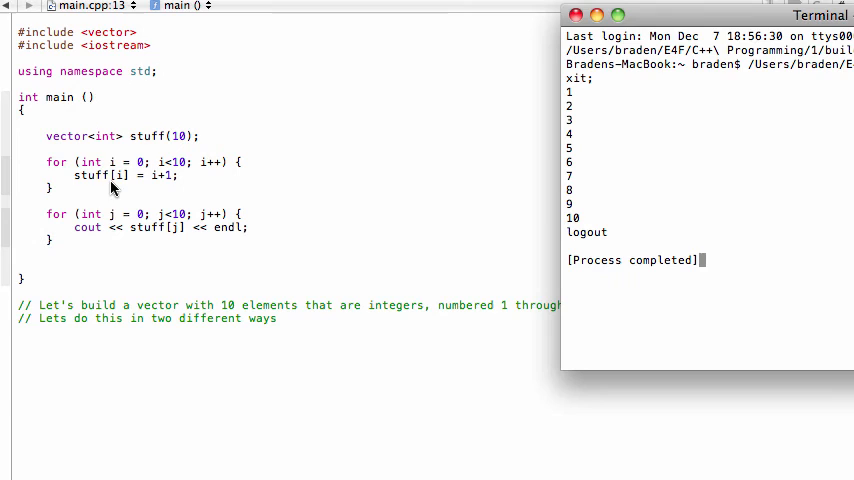
mouse_move(32, 136)
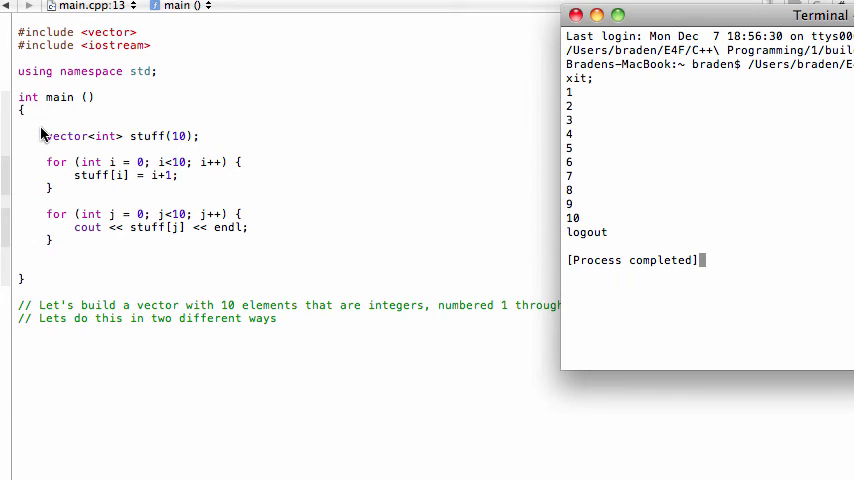
mouse_move(112, 140)
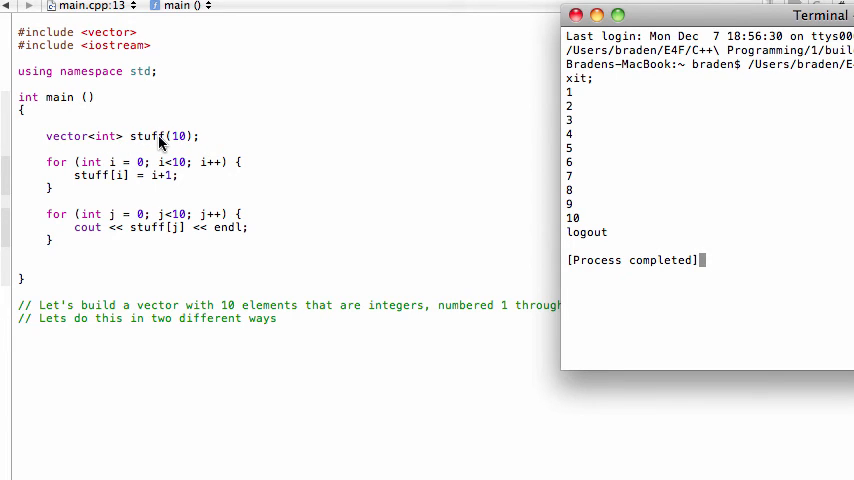
mouse_move(178, 142)
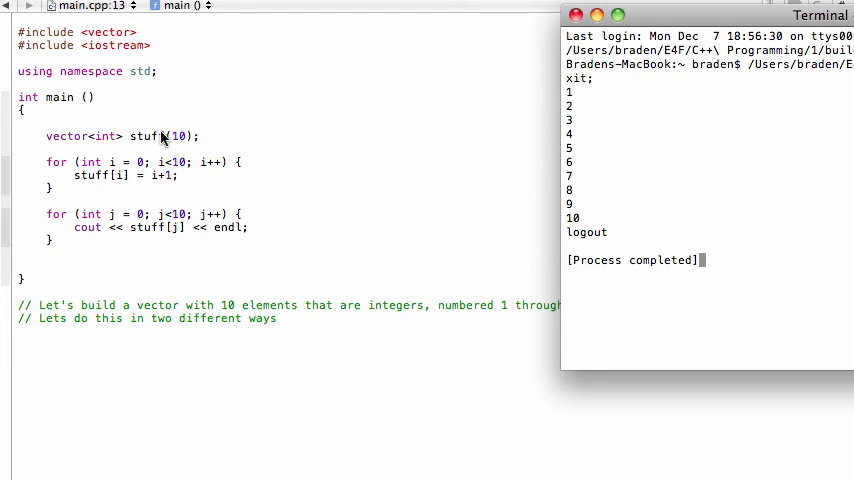
mouse_move(72, 168)
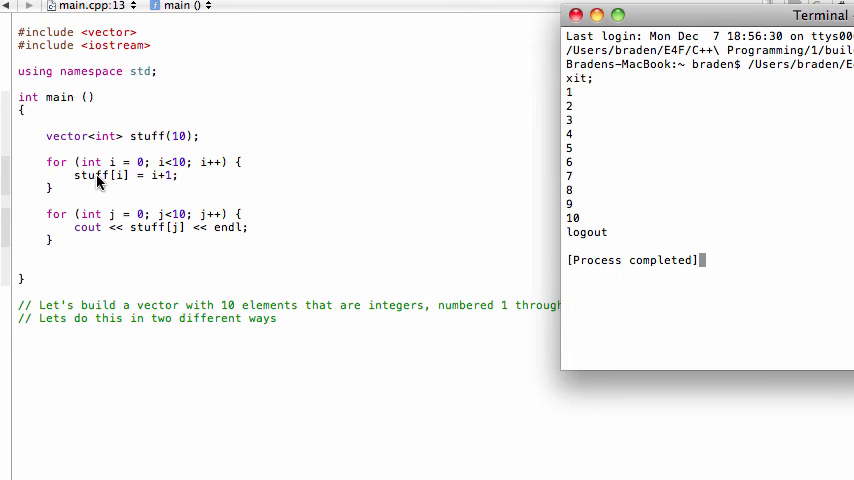
mouse_move(120, 184)
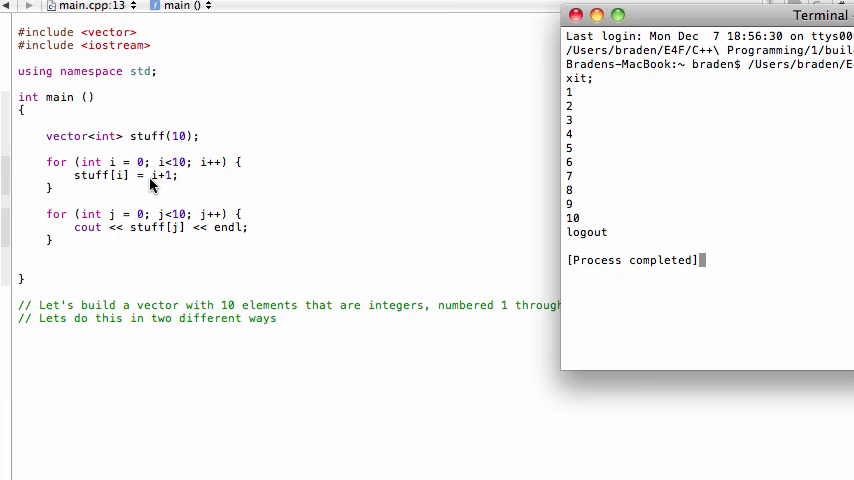
mouse_move(512, 96)
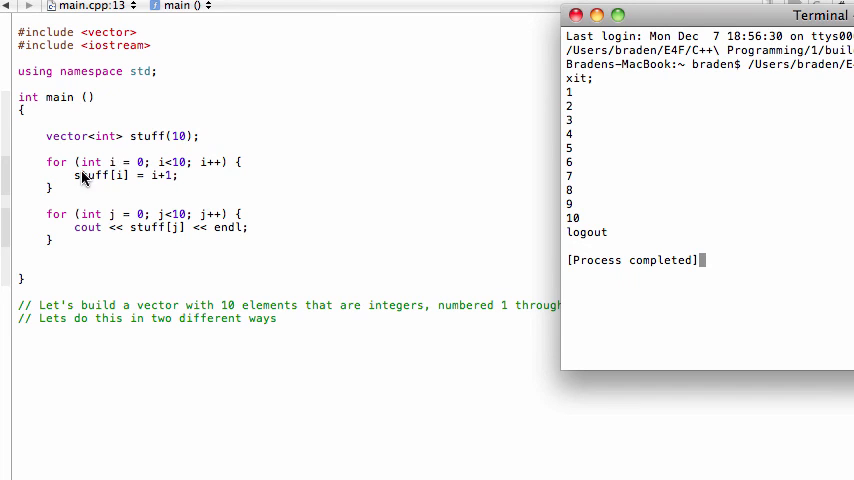
mouse_move(86, 196)
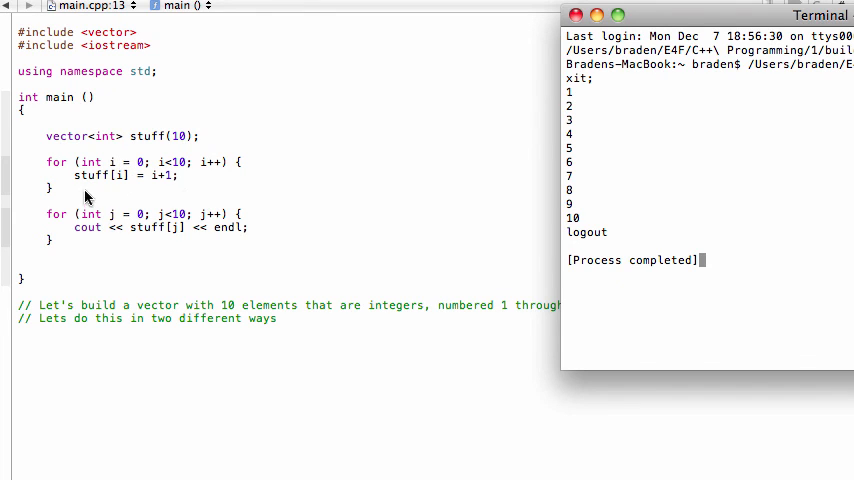
mouse_move(350, 204)
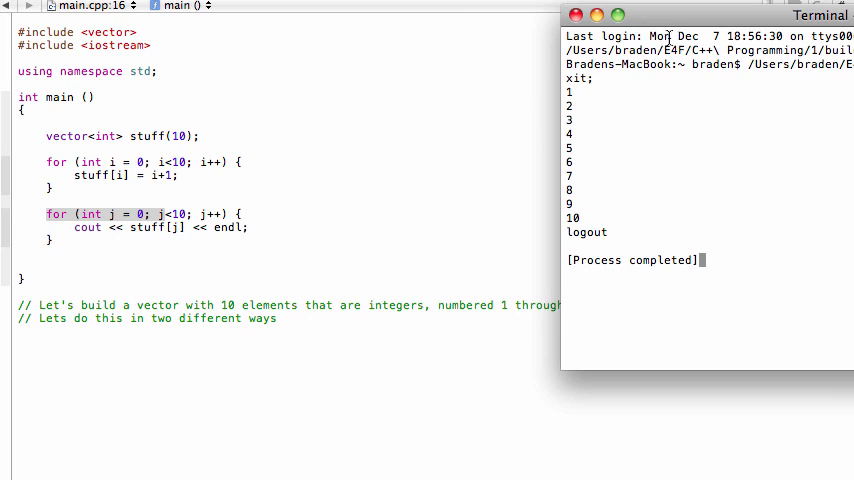
drag(700, 14, 744, 44)
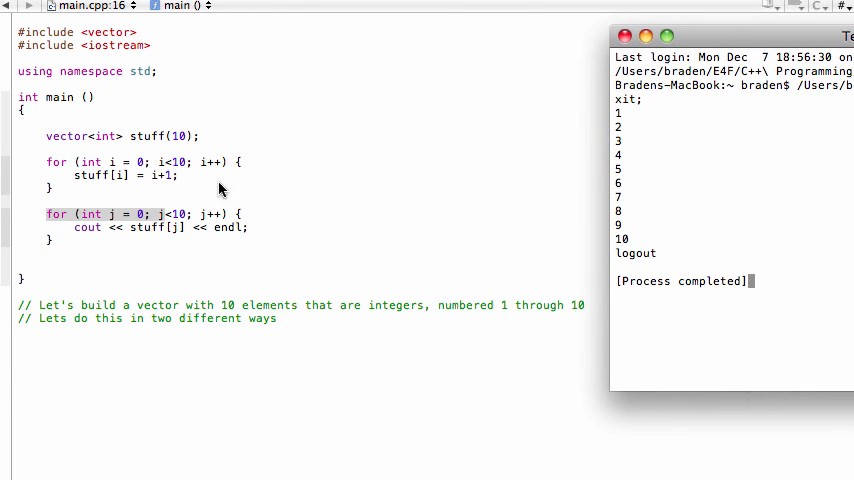
mouse_move(188, 172)
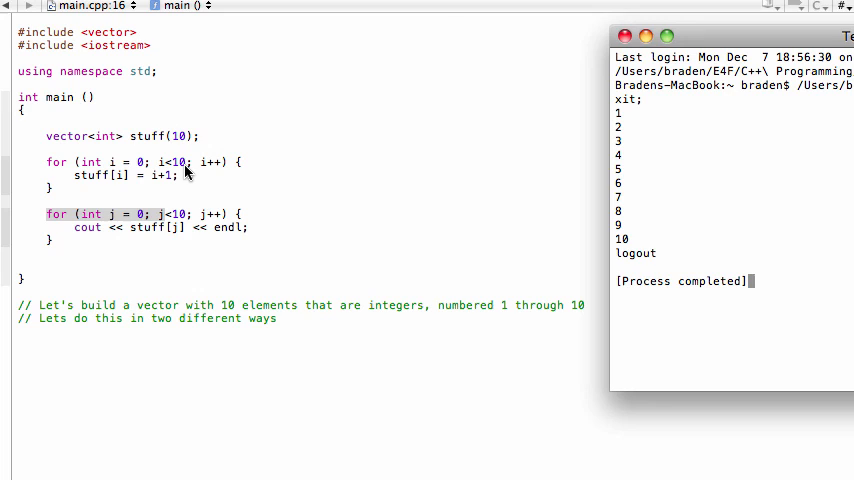
mouse_move(268, 152)
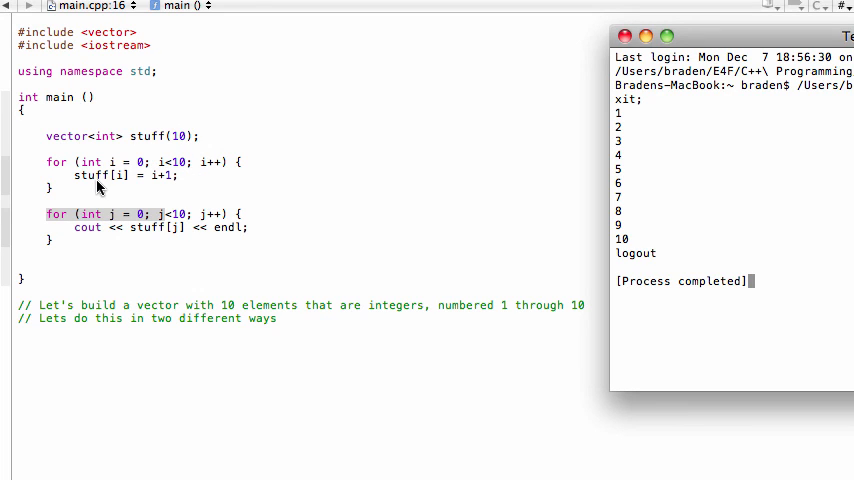
mouse_move(120, 184)
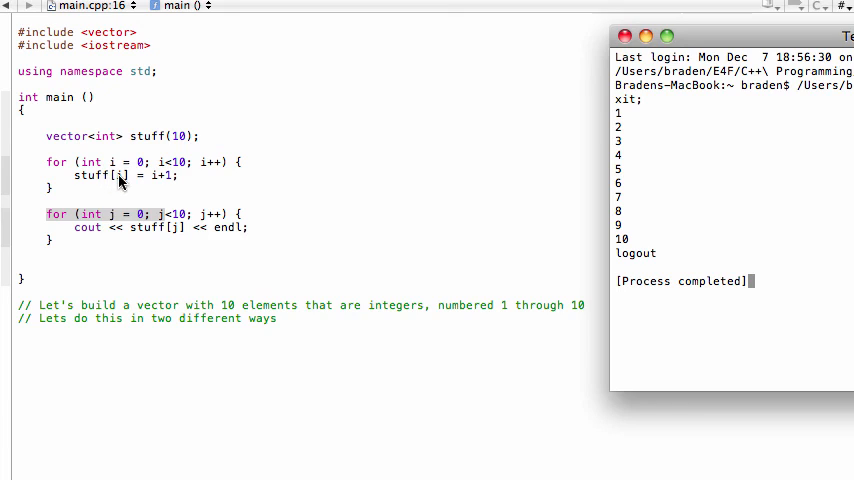